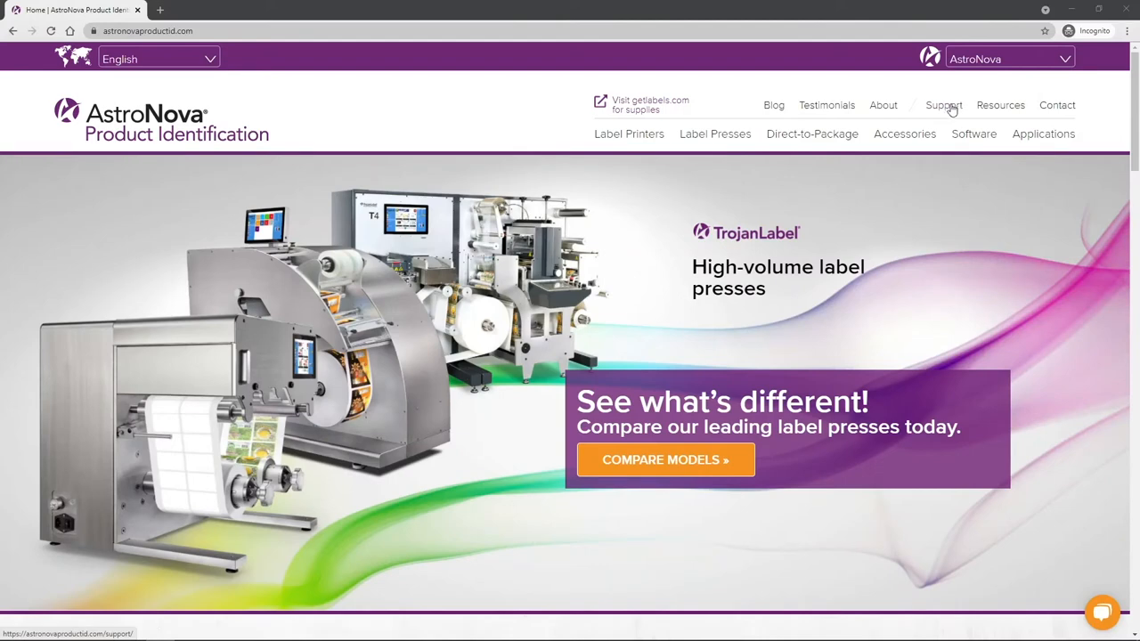
Step: Go to the Support page from the top navigation menu to see its File Downloads and help options
click(943, 105)
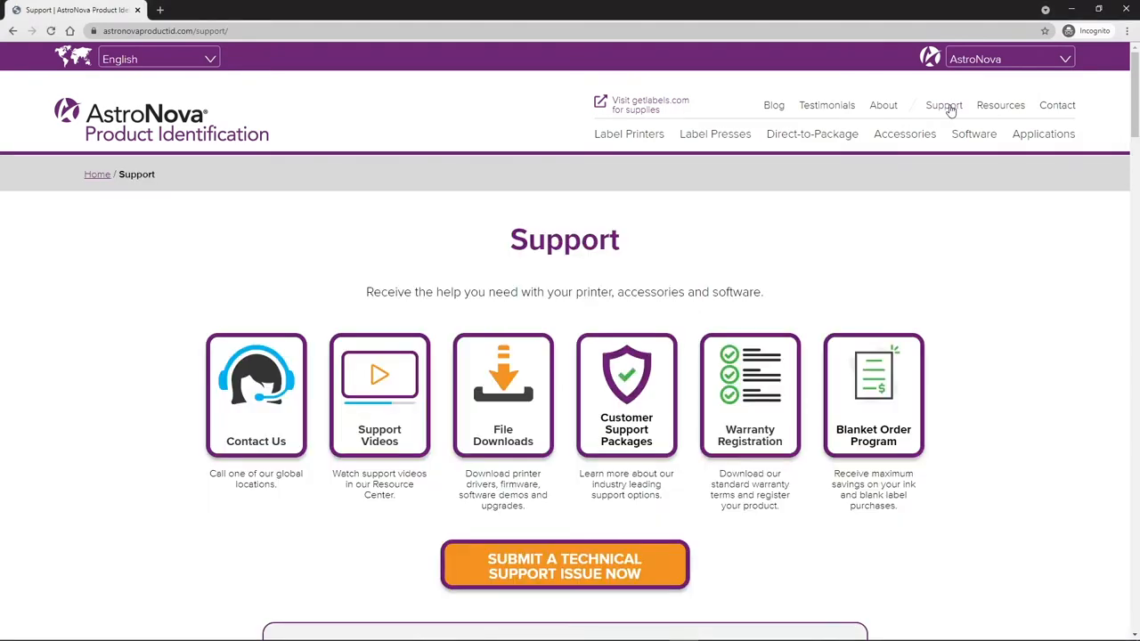
mouse_move(507, 405)
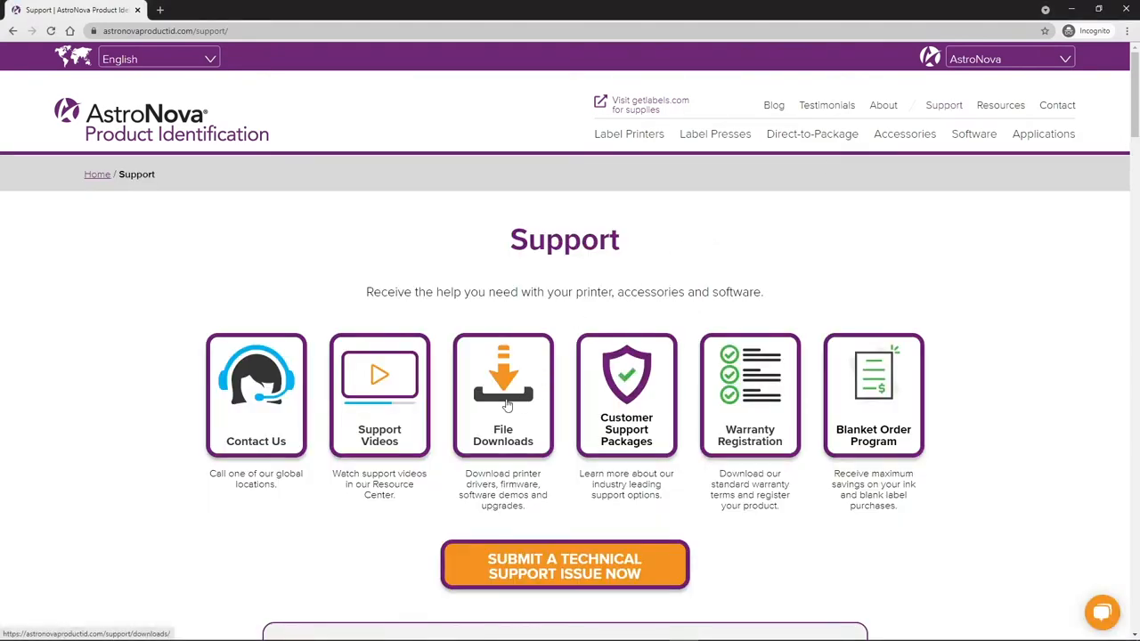